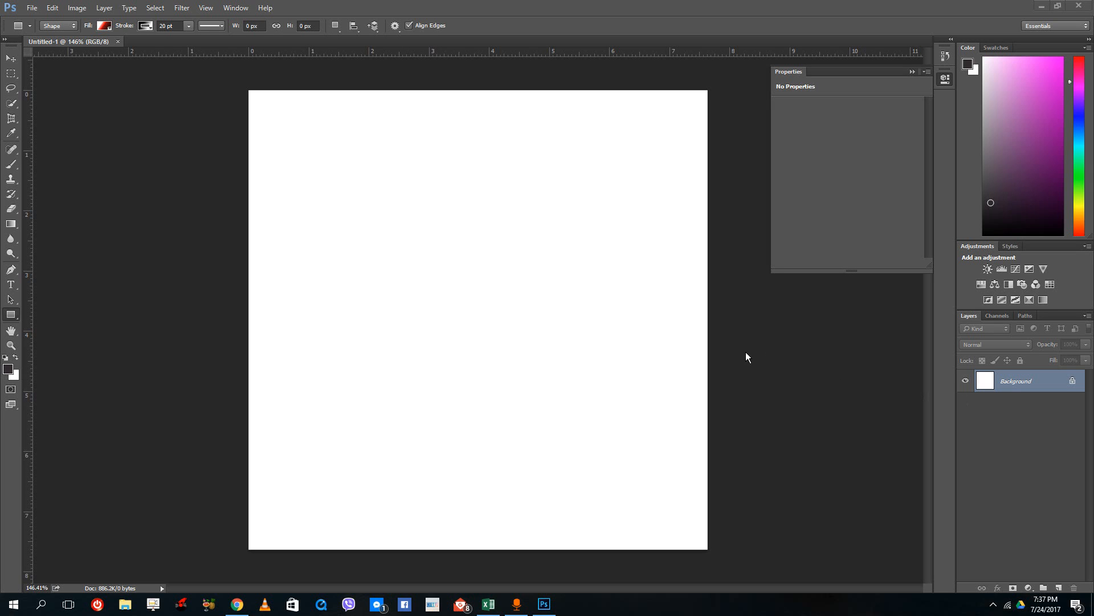
pyautogui.moveTo(636, 338)
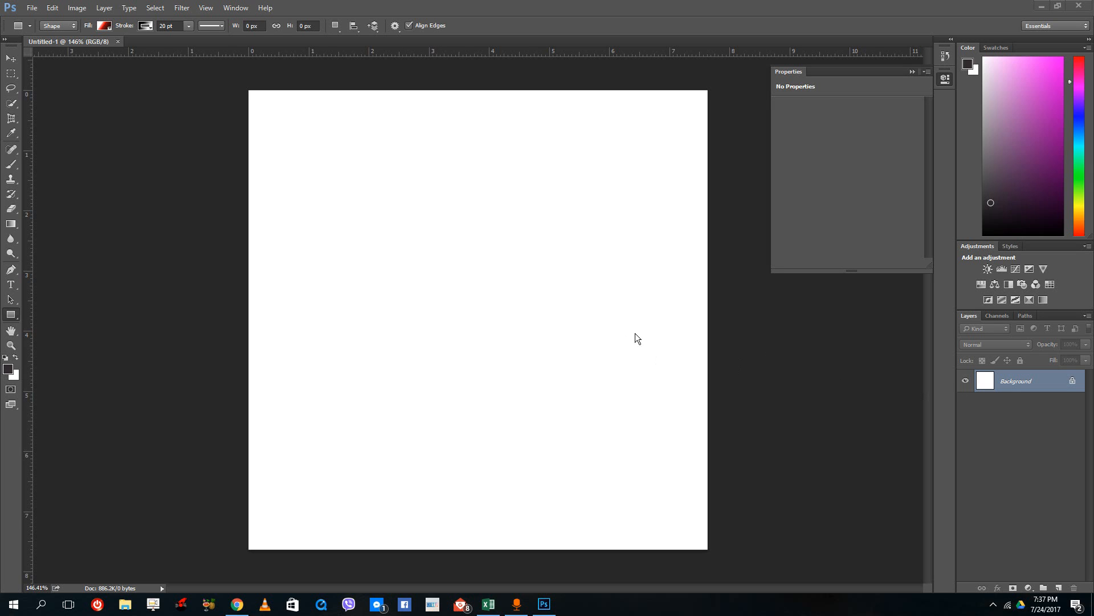
pyautogui.moveTo(50, 49)
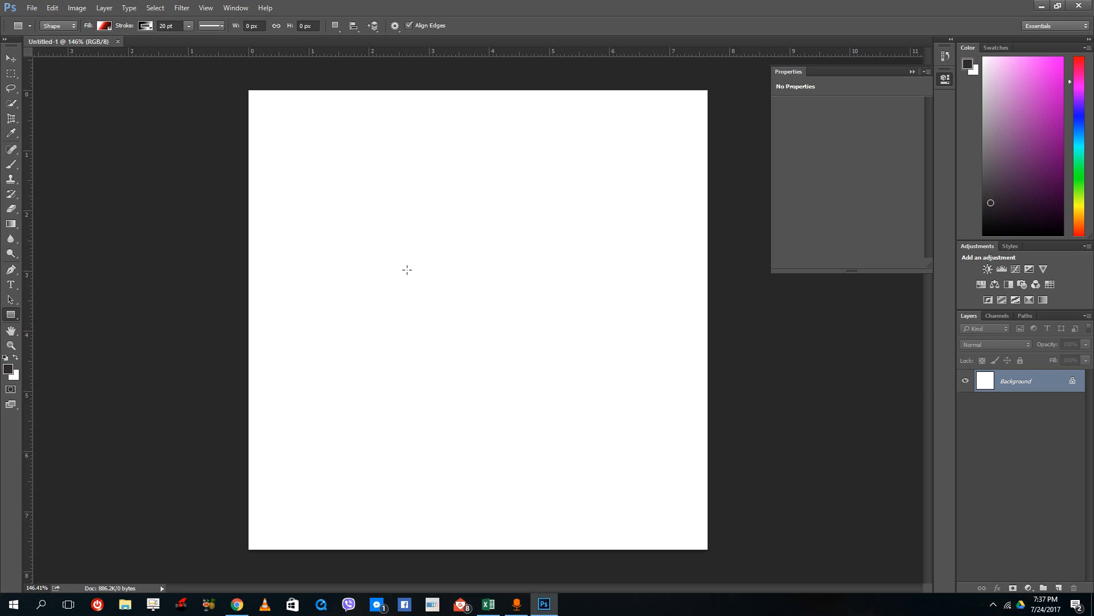
pyautogui.moveTo(436, 221)
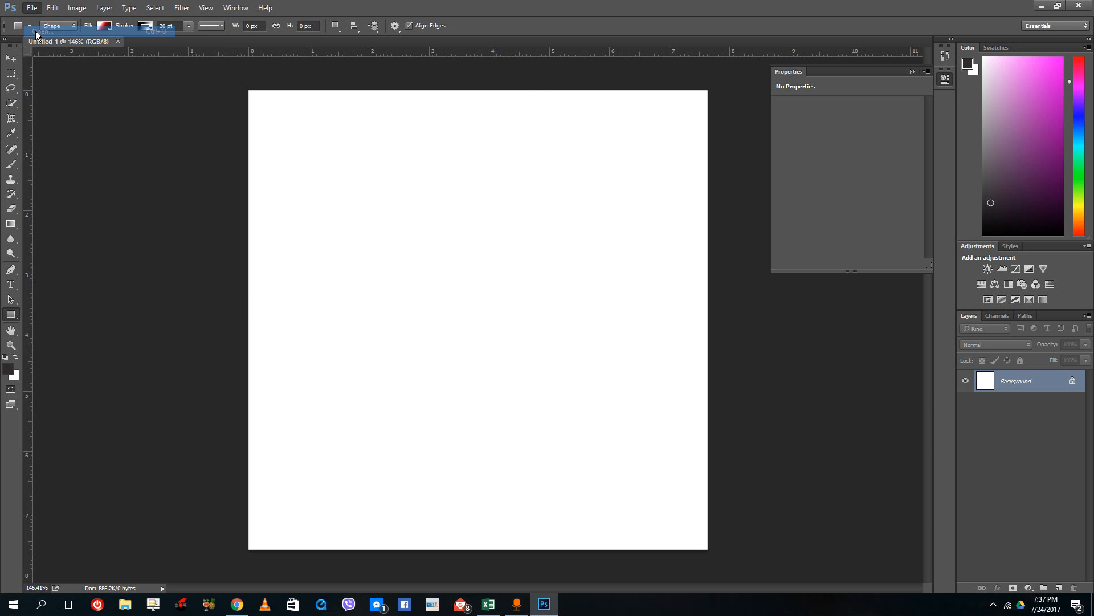
# Step: Open the river-and-rafts photo from Pictures, then close the separately opened image
pyautogui.click(32, 7)
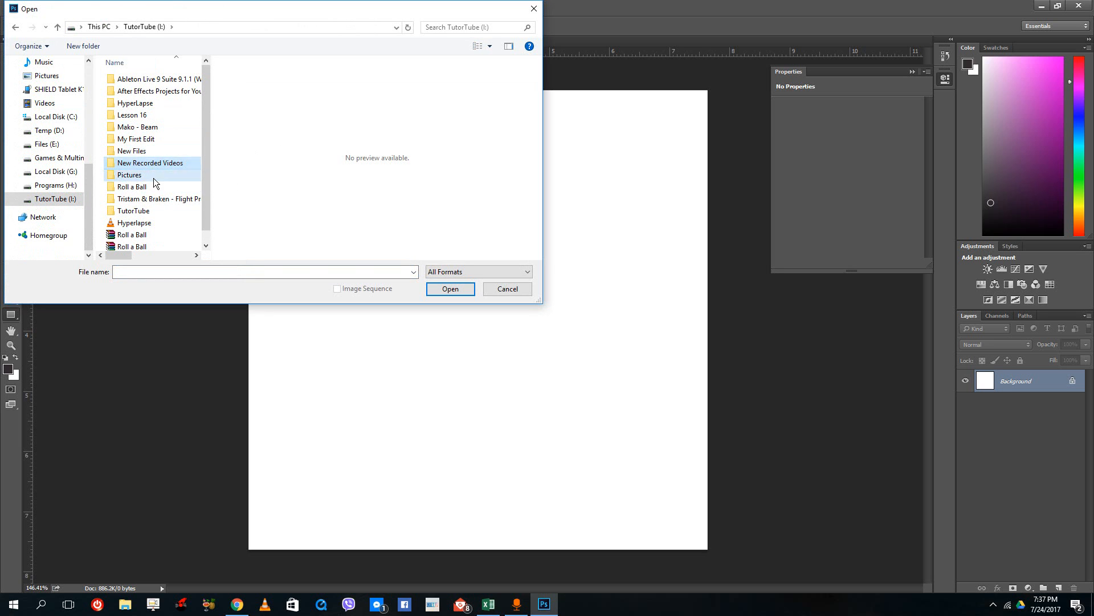
pyautogui.doubleClick(130, 174)
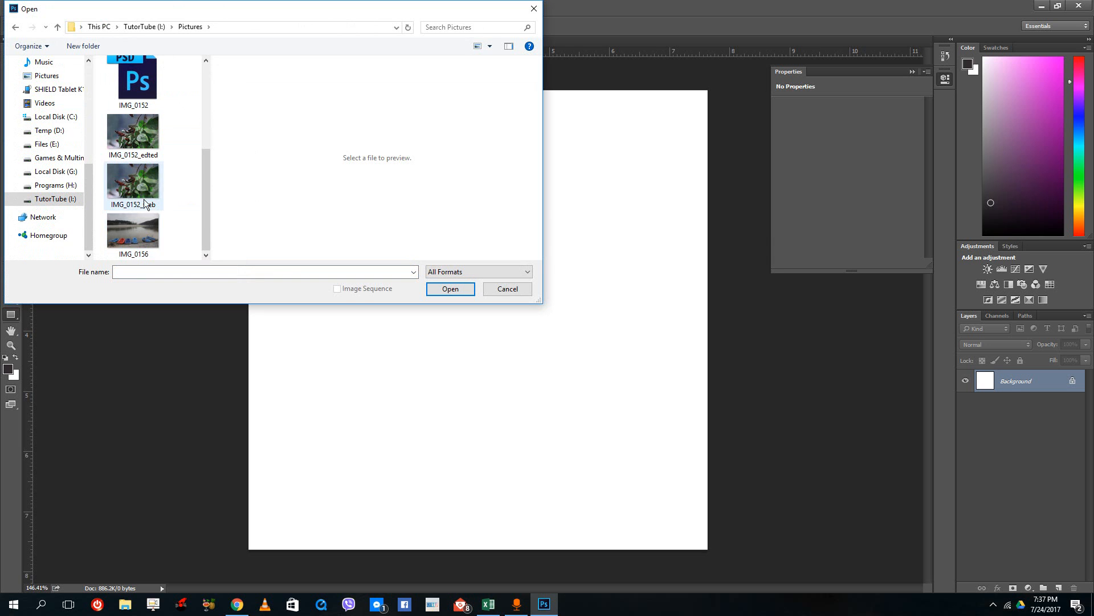
pyautogui.click(507, 288)
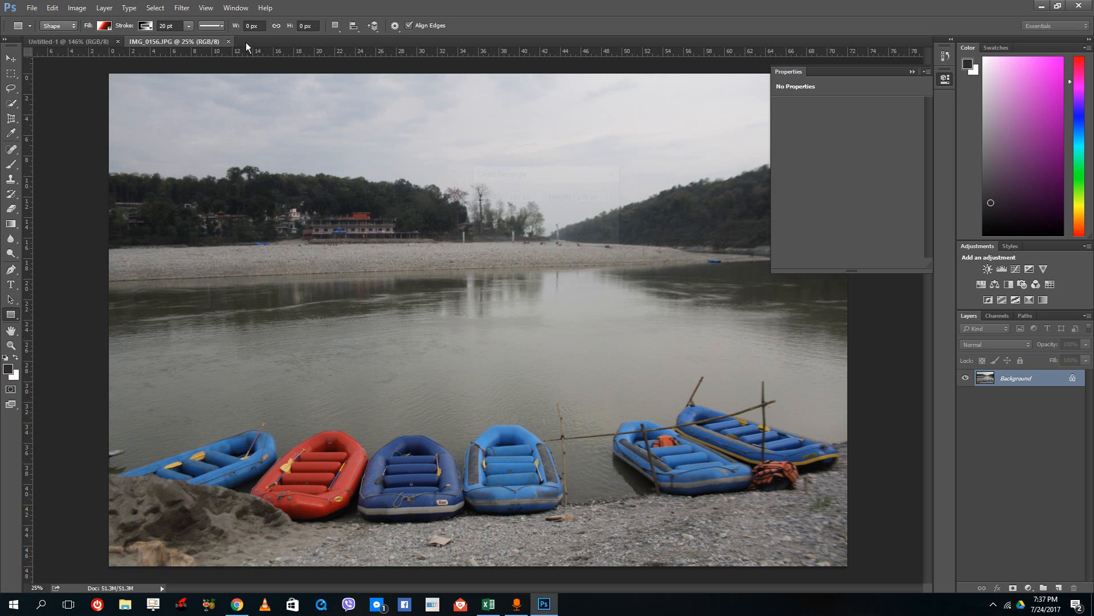
pyautogui.click(227, 41)
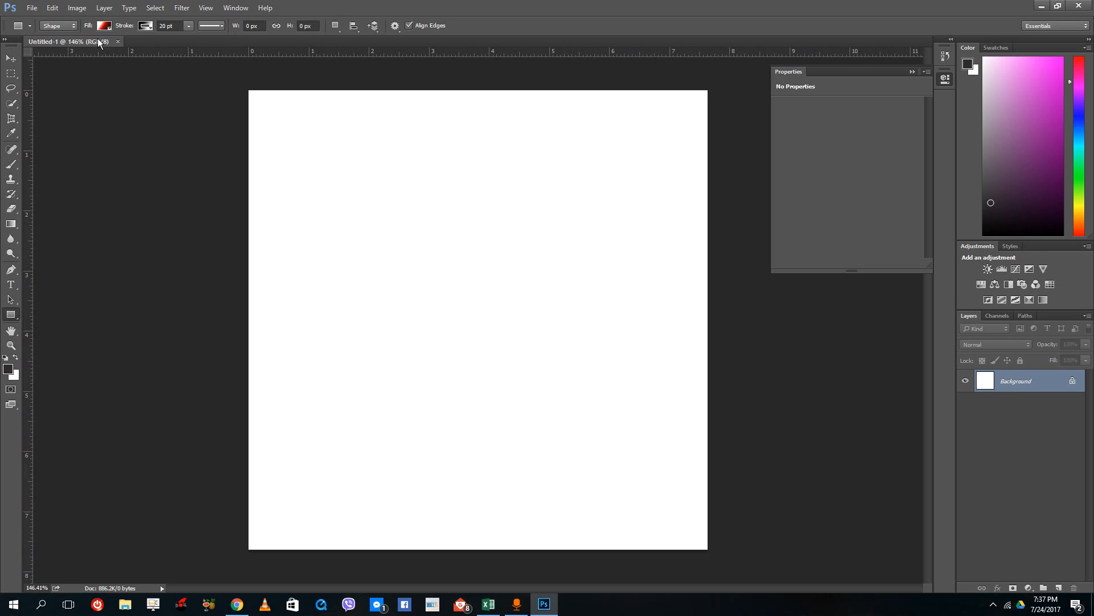
# Step: Place IMG_0156 as an embedded smart object on the canvas and commit it
pyautogui.click(31, 7)
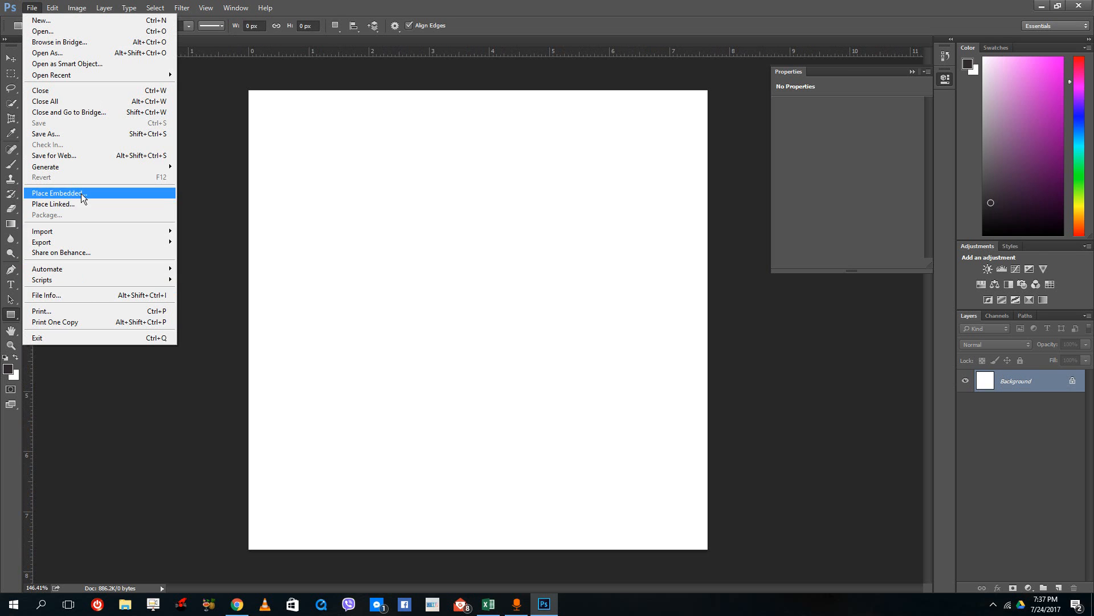
pyautogui.click(57, 192)
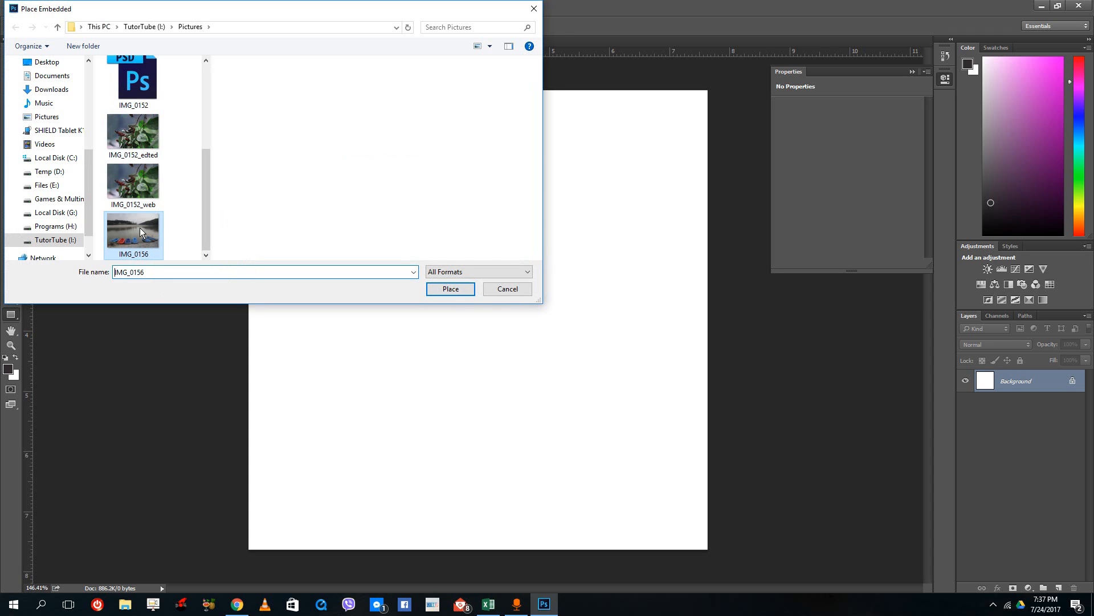
pyautogui.click(450, 289)
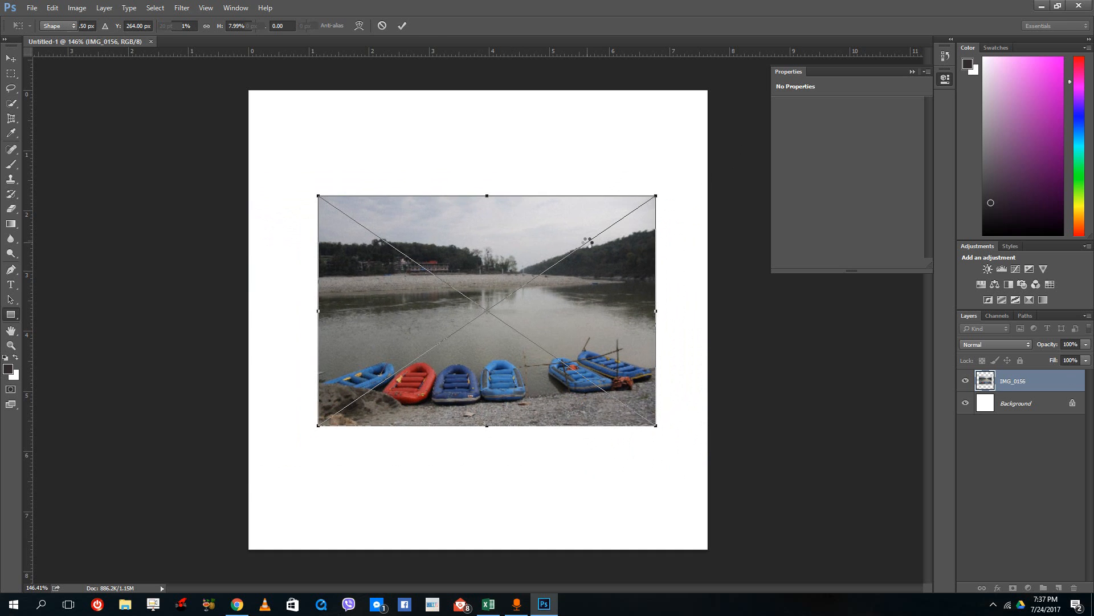
pyautogui.click(402, 26)
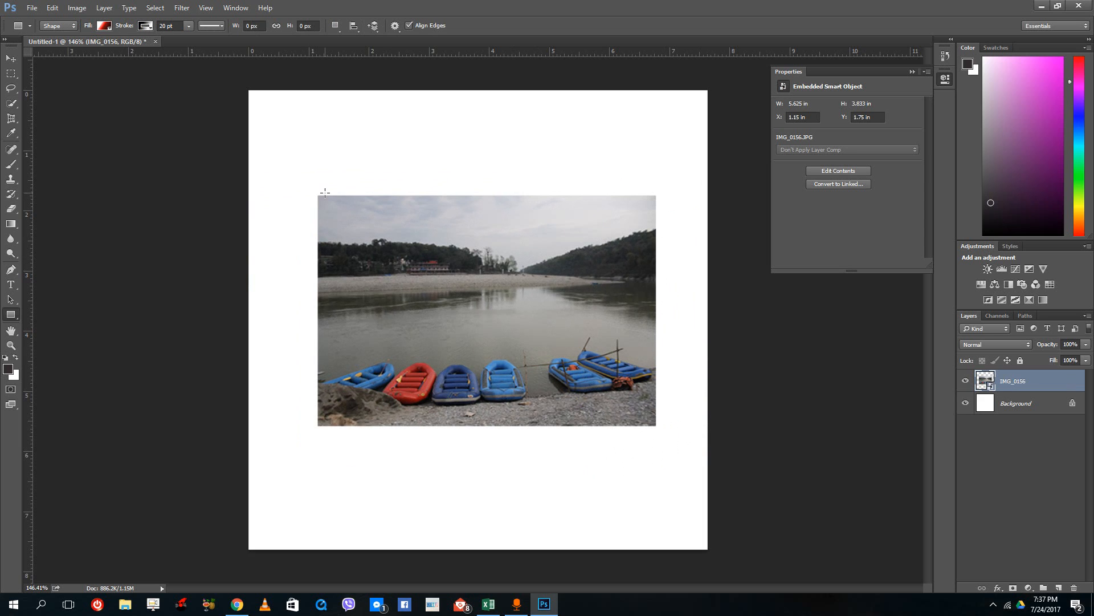
pyautogui.moveTo(544, 265)
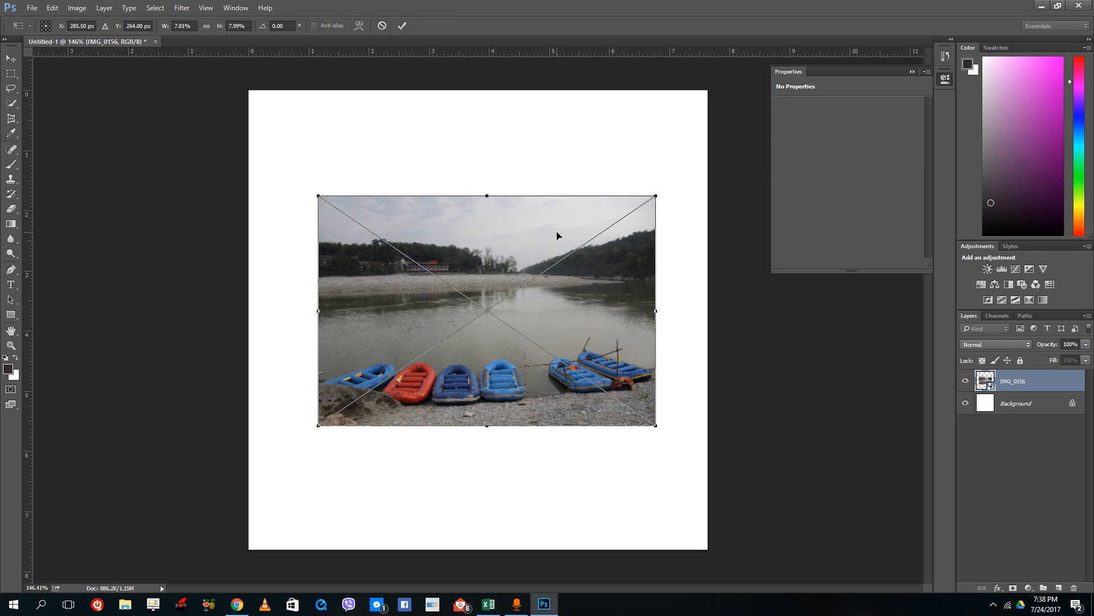
# Step: Drag the photo's left edge inward, shrinking it to about 5.43 by 3.69 inches
pyautogui.moveTo(317, 196); pyautogui.dragTo(331, 181)
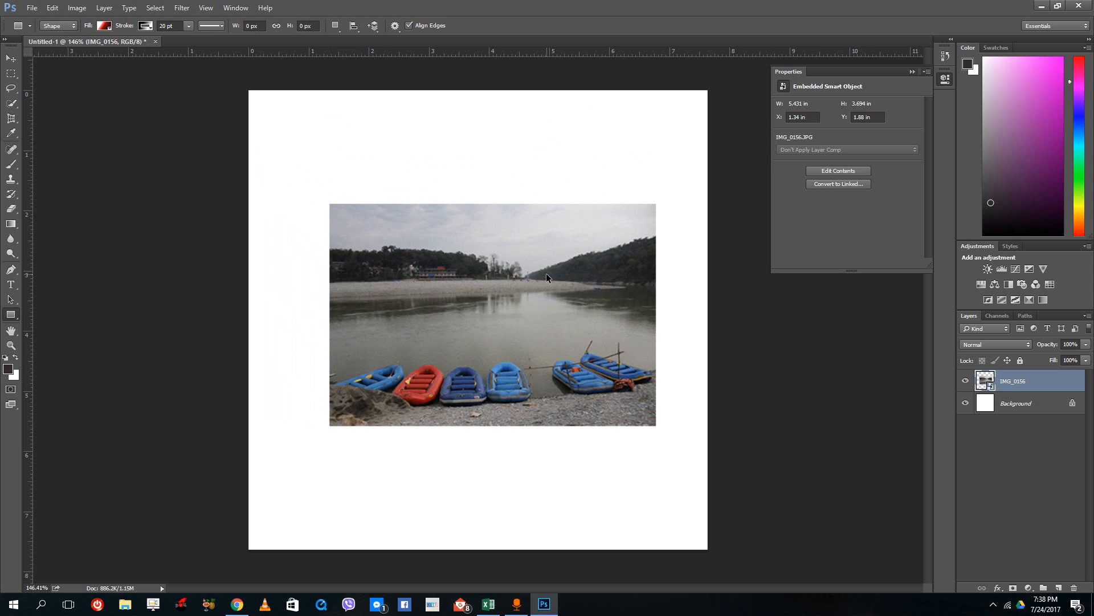
# Step: Bring up the transform context menu on the rafts photo
pyautogui.rightClick(547, 280)
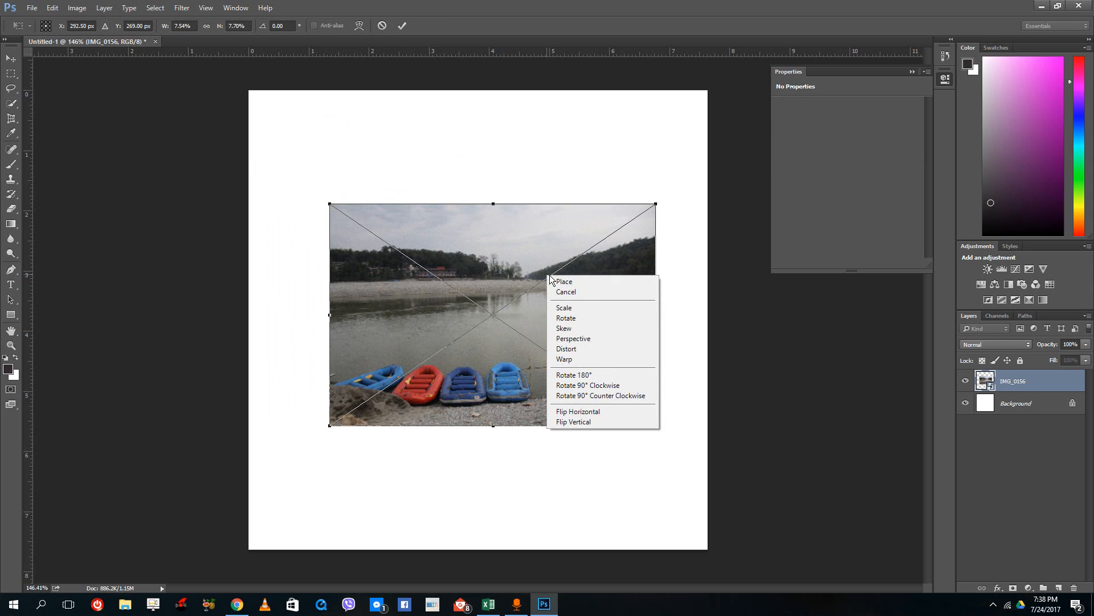
pyautogui.moveTo(574, 422)
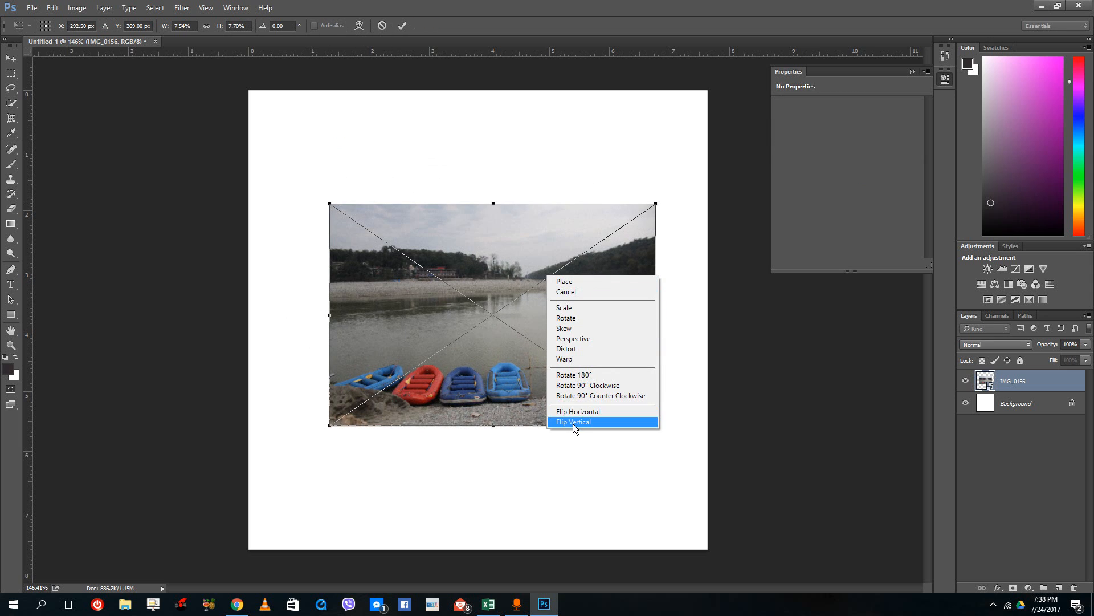
pyautogui.moveTo(597, 318)
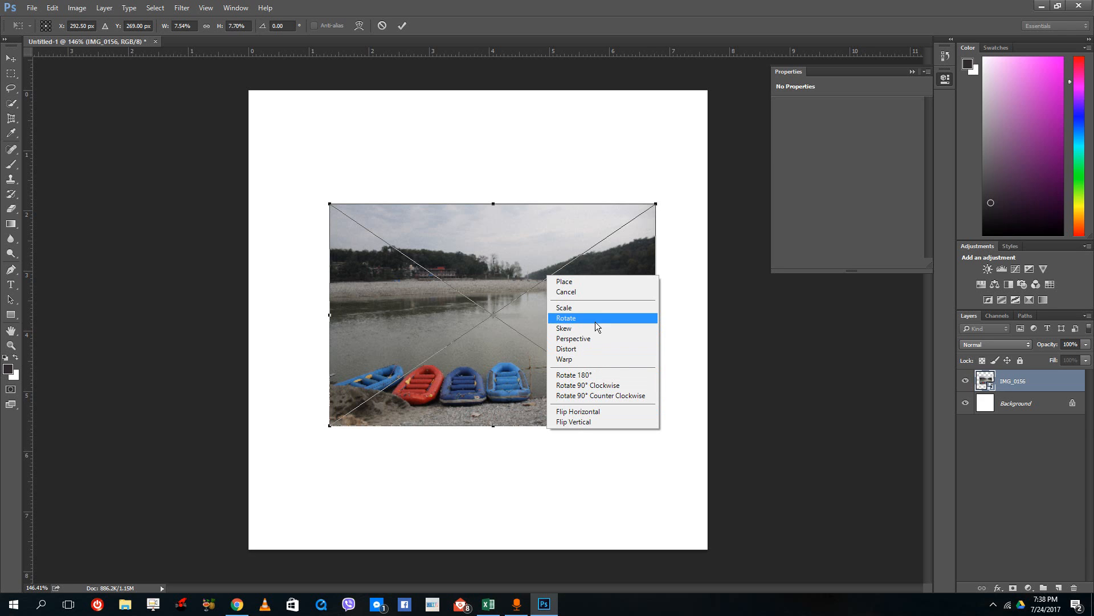
pyautogui.moveTo(582, 308)
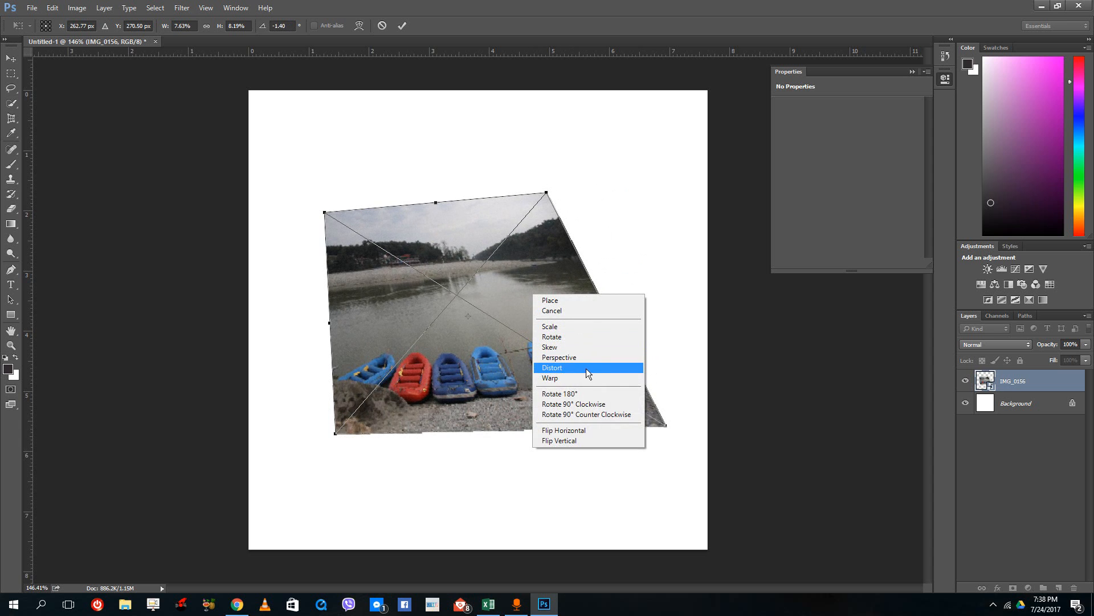
# Step: Warp the rafts photo into a curling wave shape and flip it horizontally
pyautogui.click(552, 367)
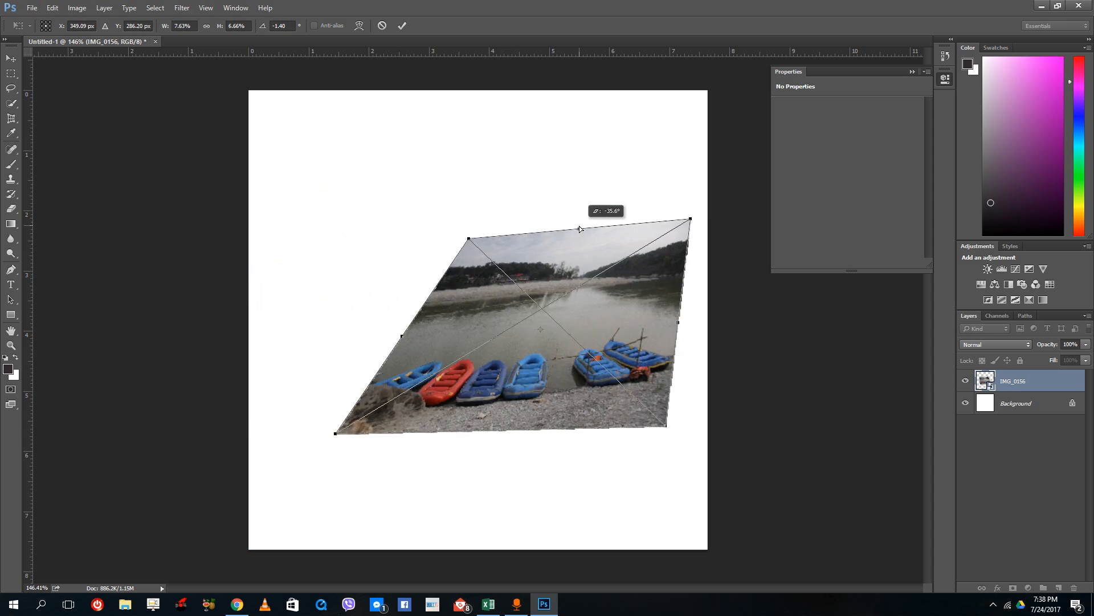
pyautogui.click(358, 26)
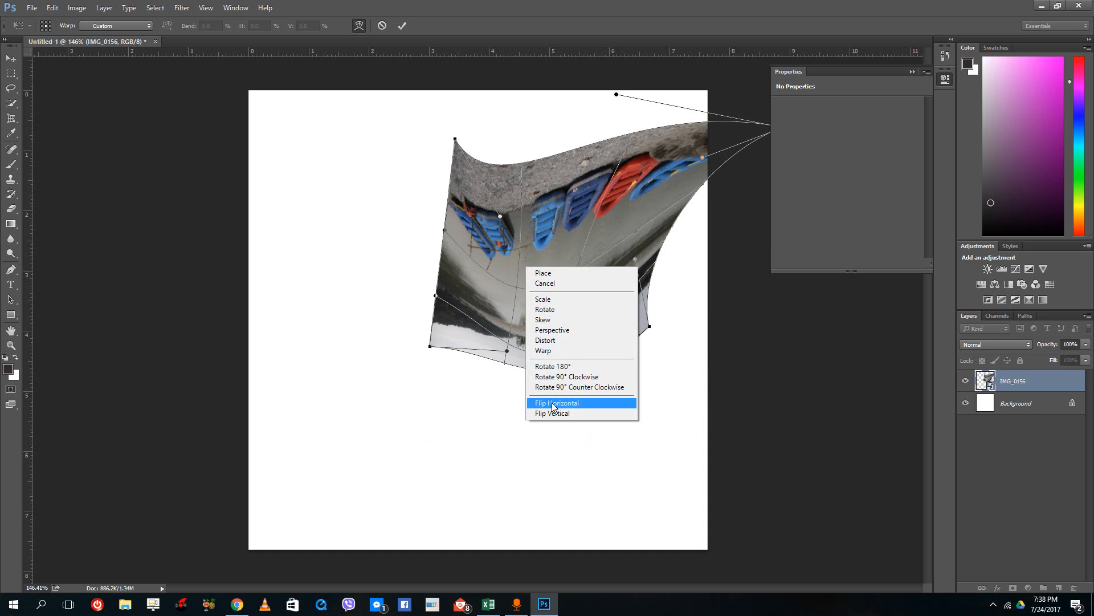
pyautogui.click(551, 413)
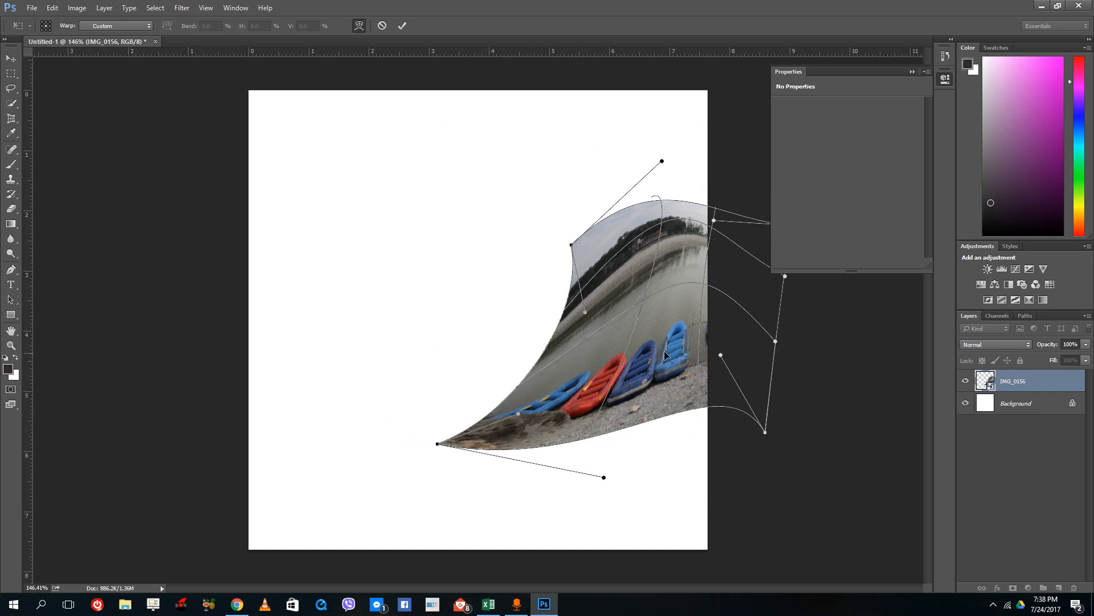
pyautogui.click(401, 26)
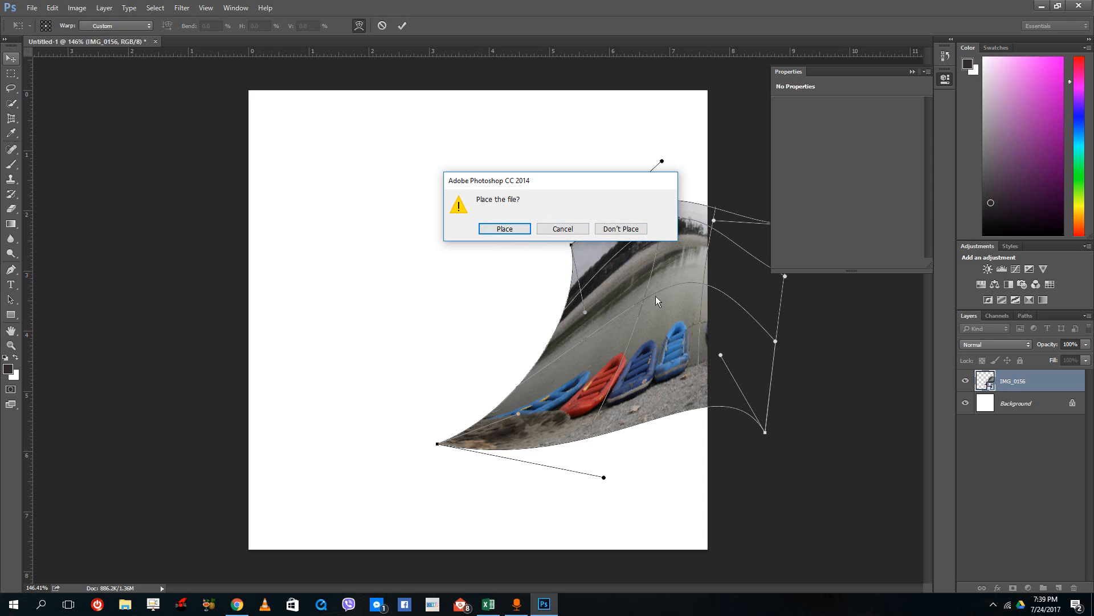
pyautogui.moveTo(504, 229)
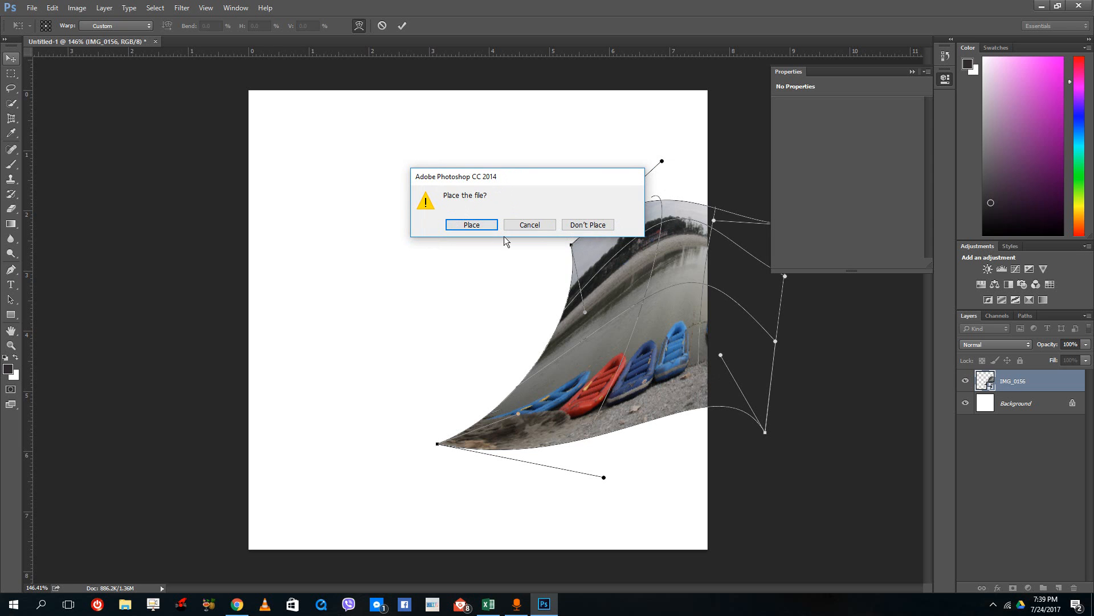
pyautogui.moveTo(530, 225)
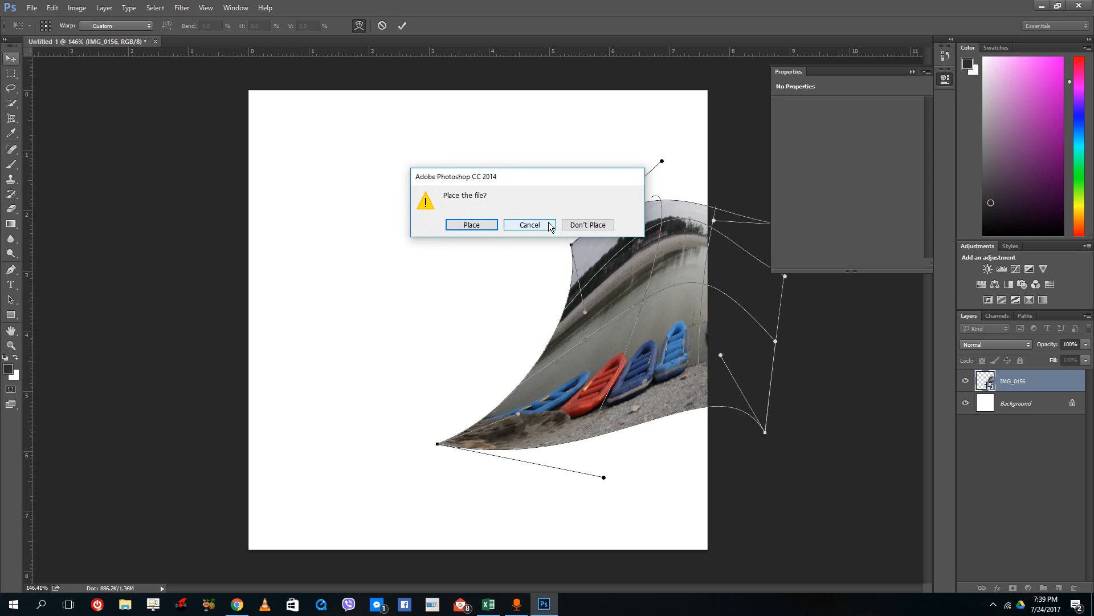
pyautogui.moveTo(623, 361)
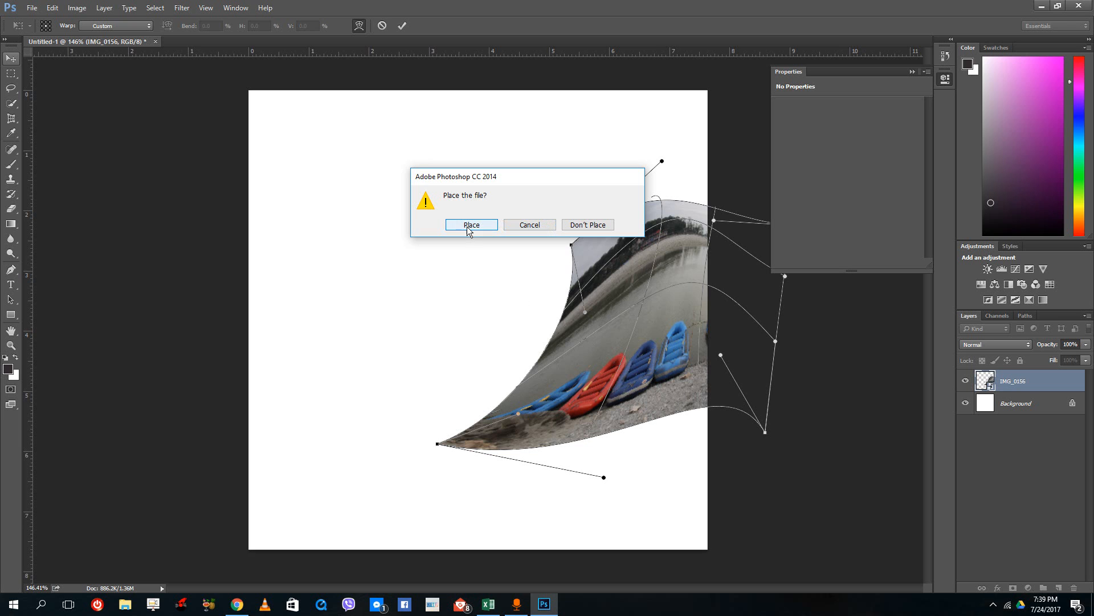
# Step: Confirm Place in the 'Place the file?' prompt to commit the warped photo
pyautogui.click(471, 224)
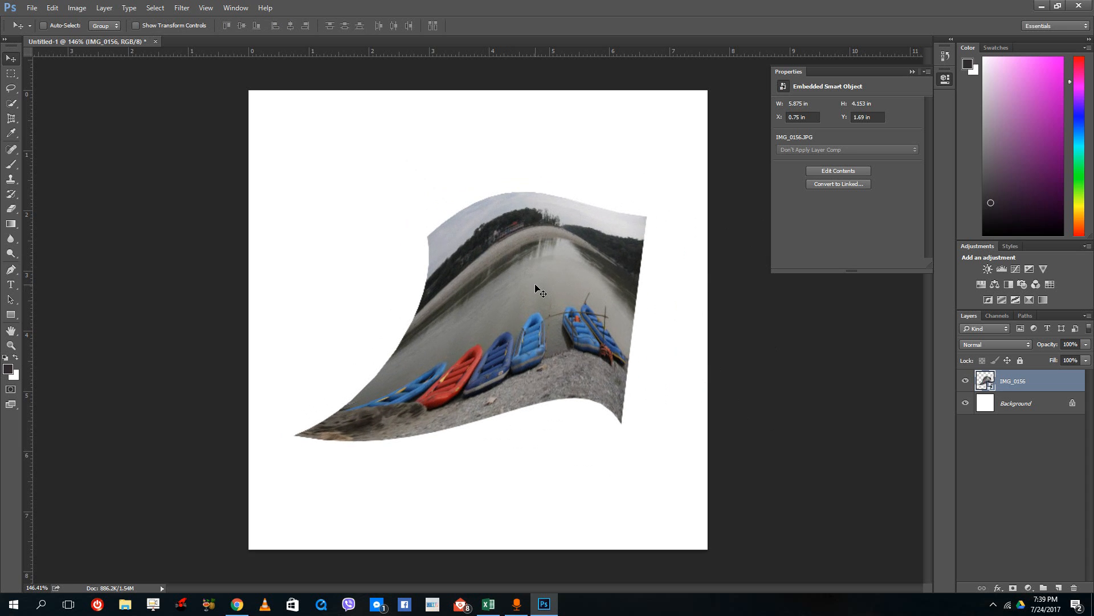
pyautogui.moveTo(558, 277)
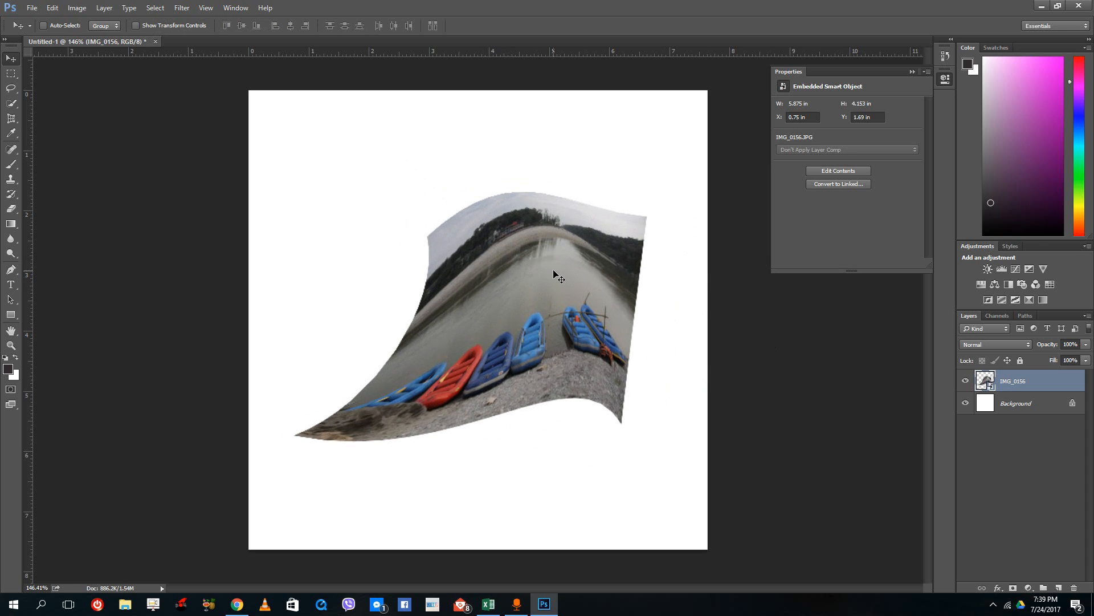
pyautogui.moveTo(541, 253)
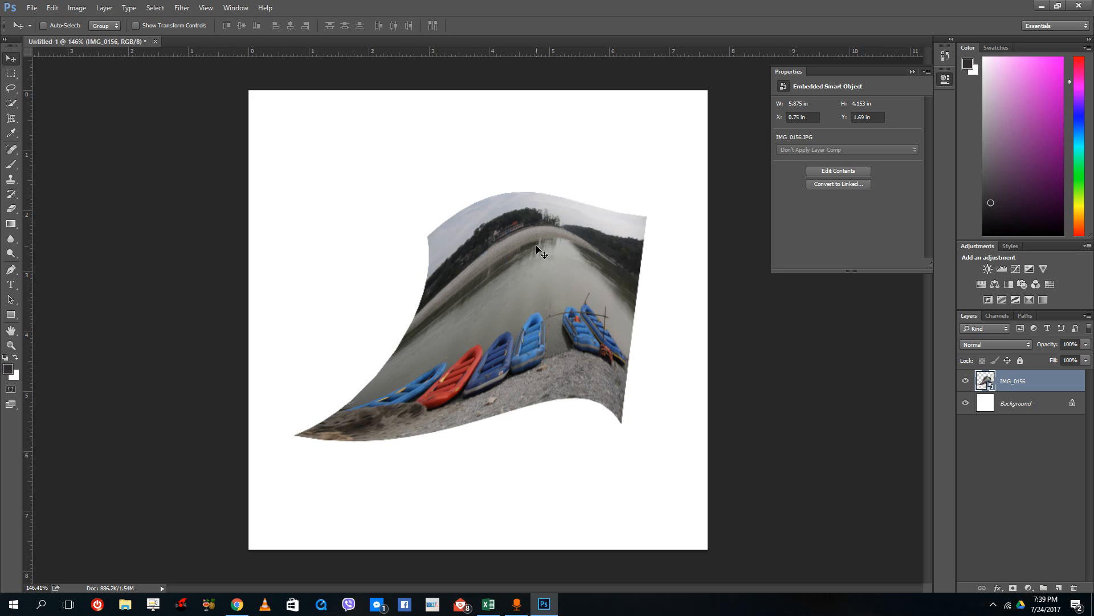
pyautogui.moveTo(475, 204)
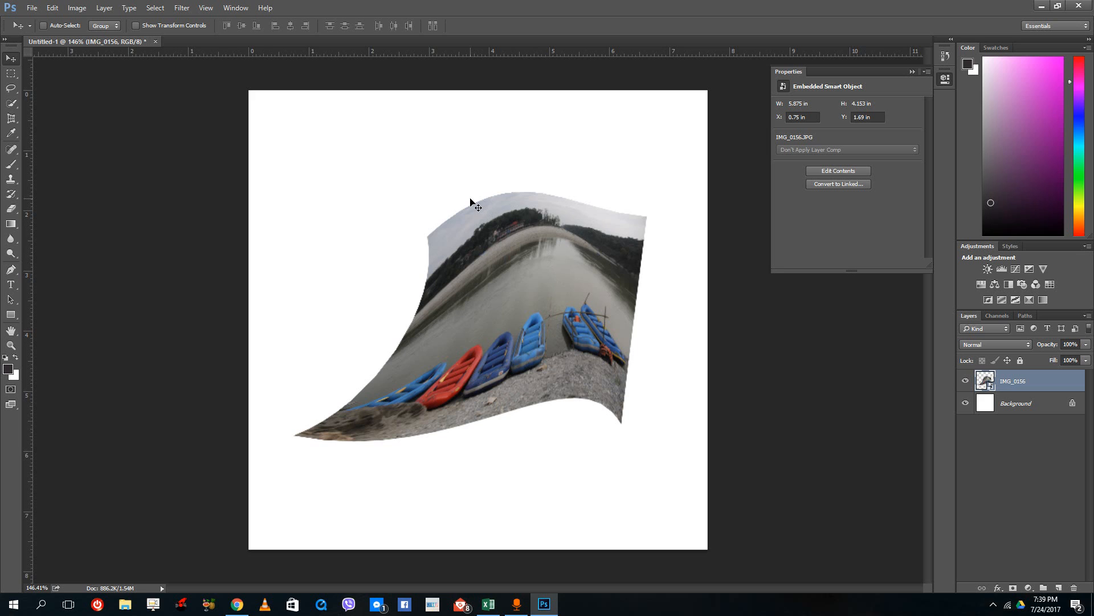
pyautogui.moveTo(691, 256)
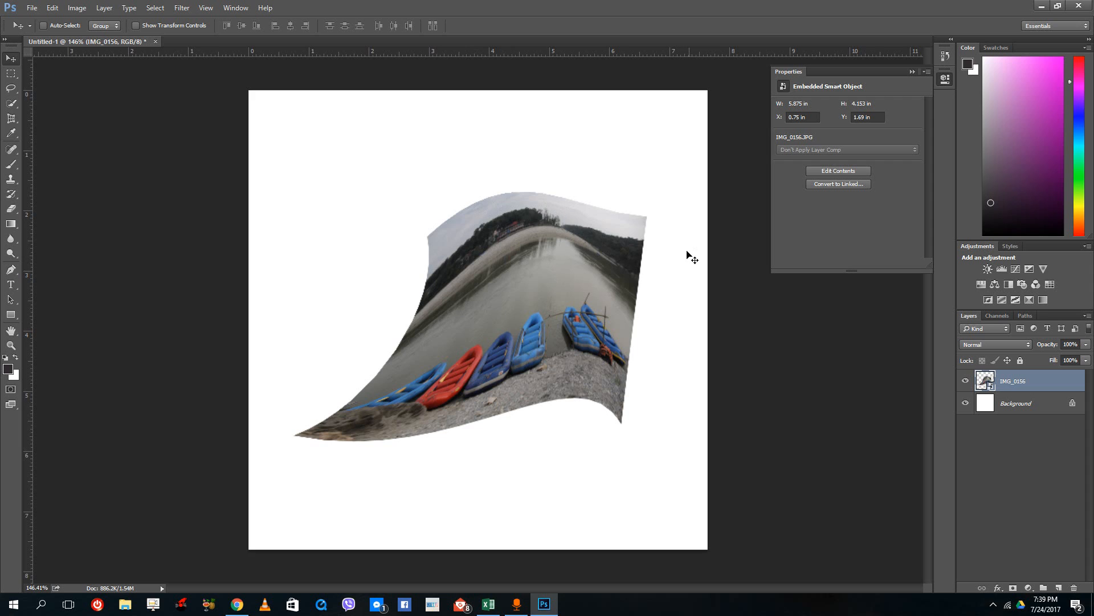